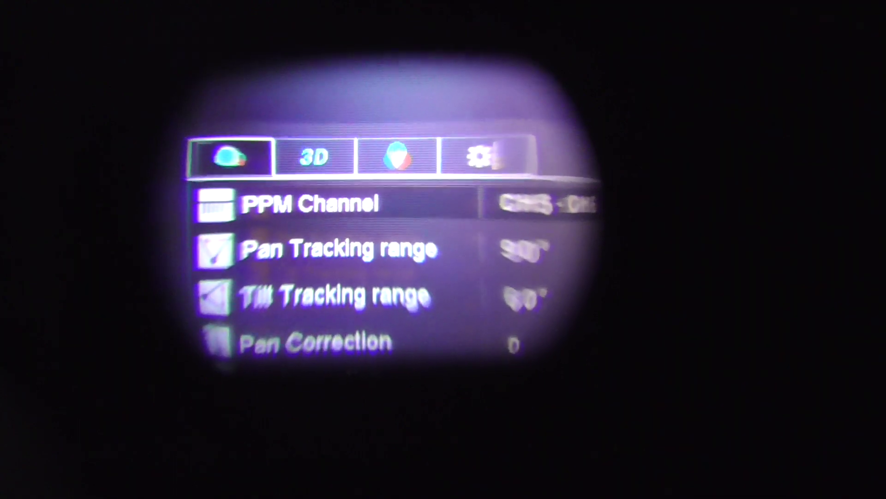
Step: Open the 3D settings page showing 3D mode off and the RF, RX1 and RX2 bands
click(312, 155)
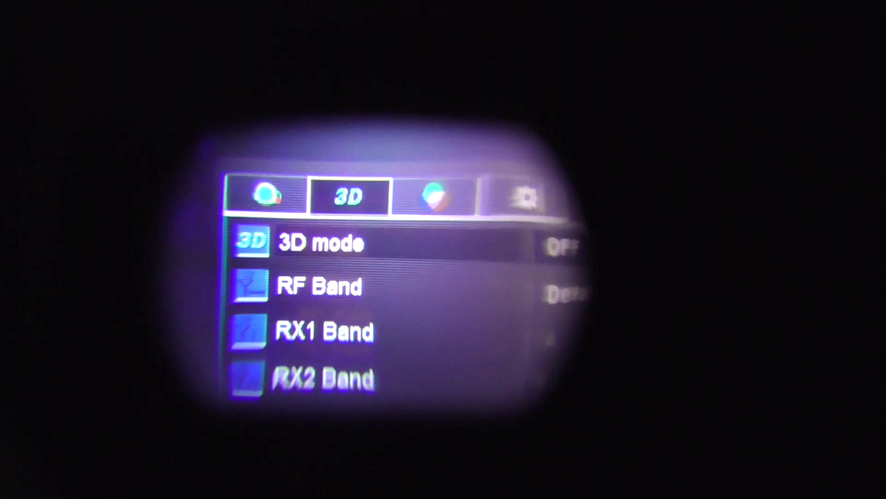